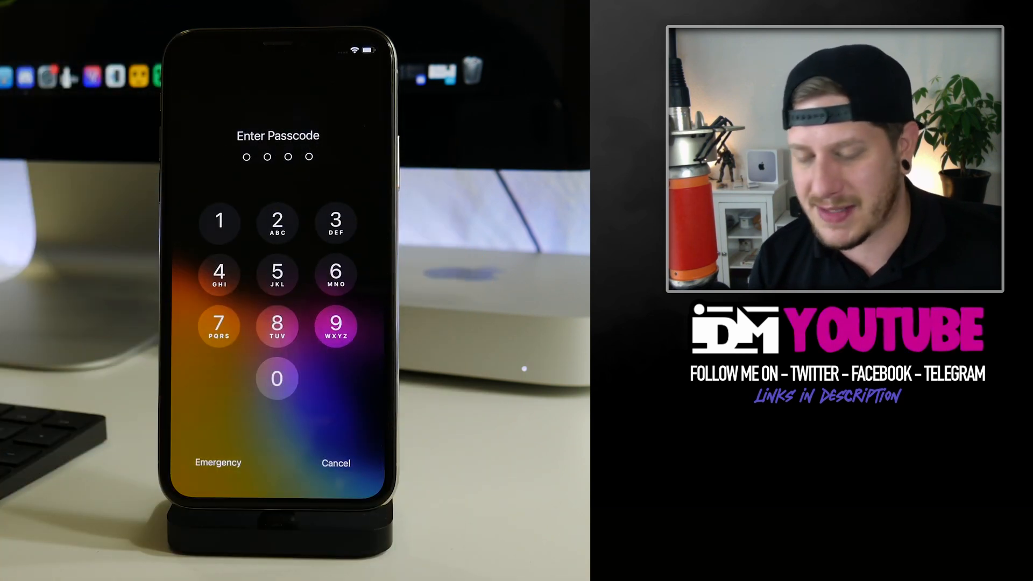
Step: Unlock the iPhone with the passcode and reach the Patreon Account page
left_click(277, 378)
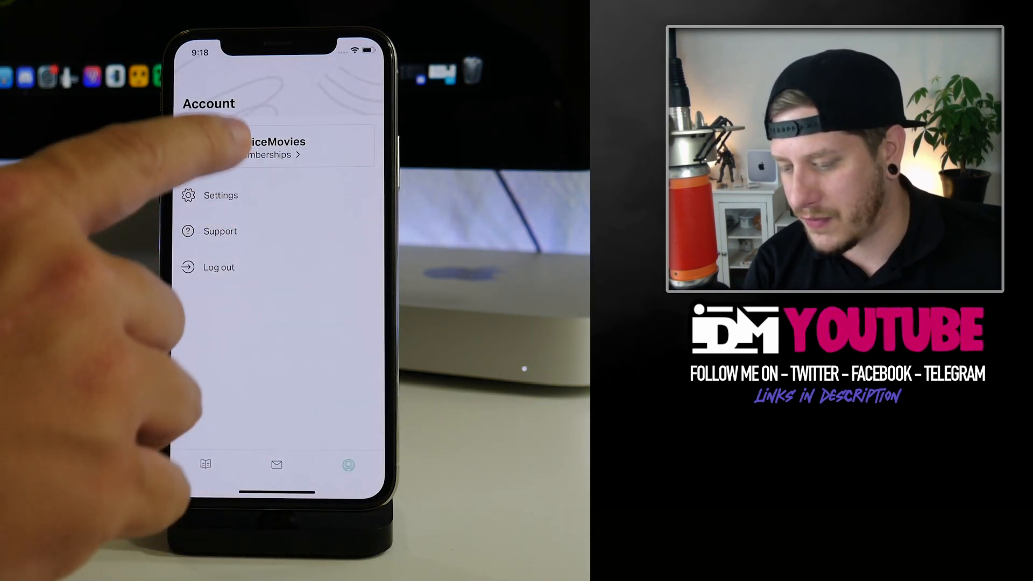
Step: View kritanta's creator page showing 34 patrons, then head to the App Library
left_click(272, 148)
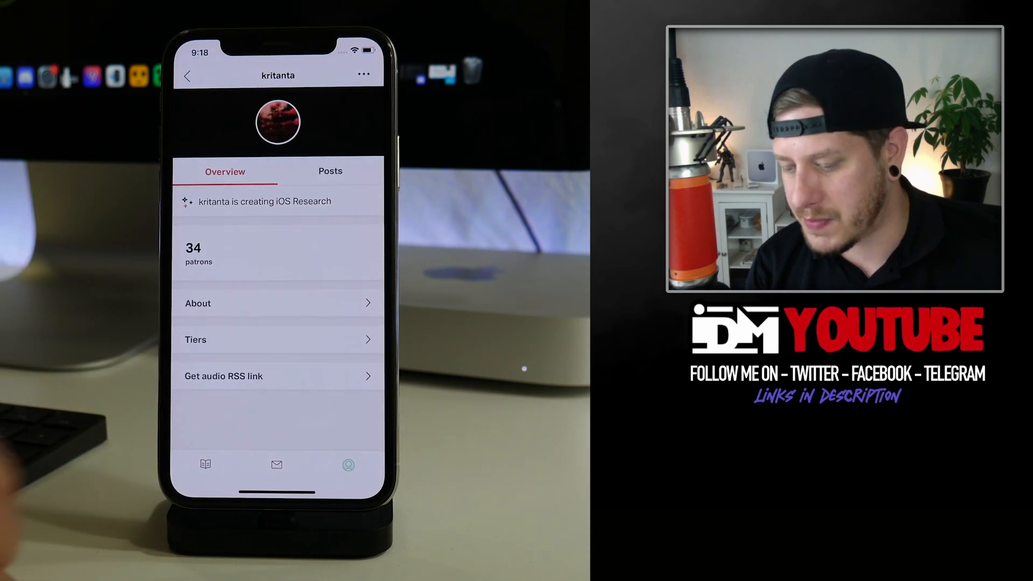
left_click(277, 339)
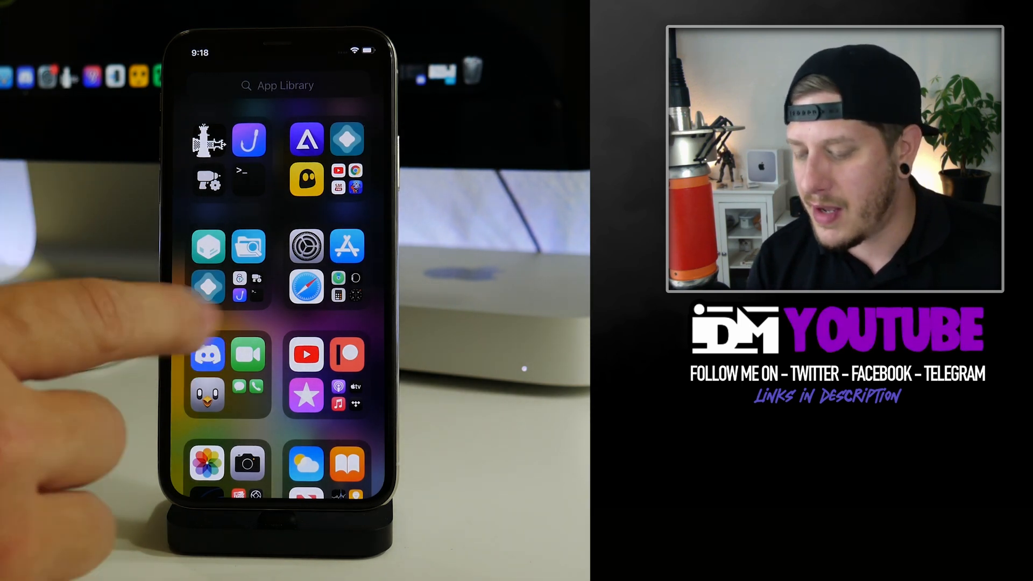
Step: From Discord's #lockdown-releases channel, send the lockdown_1.0.4 deb to Sileo
left_click(208, 354)
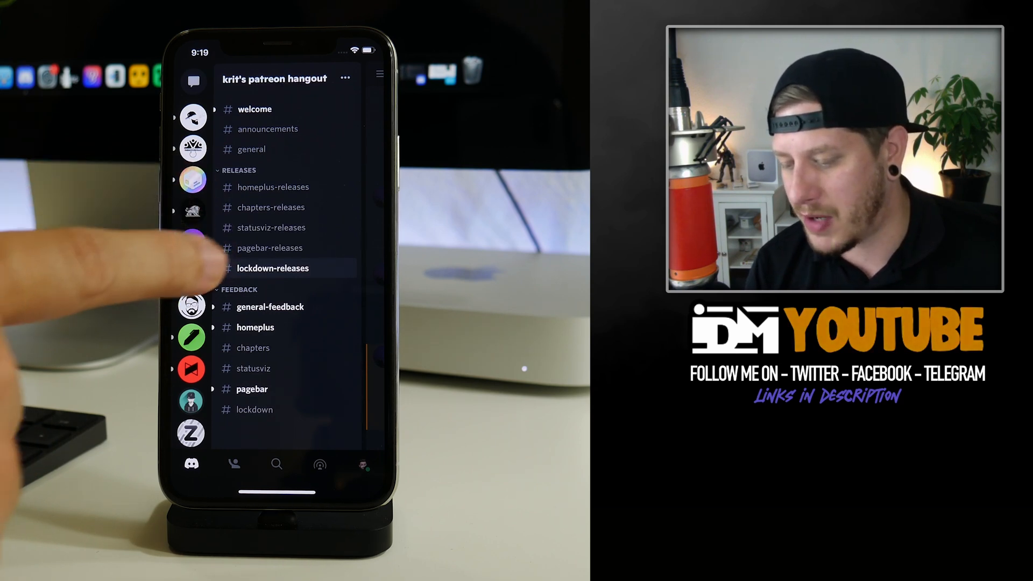
left_click(272, 268)
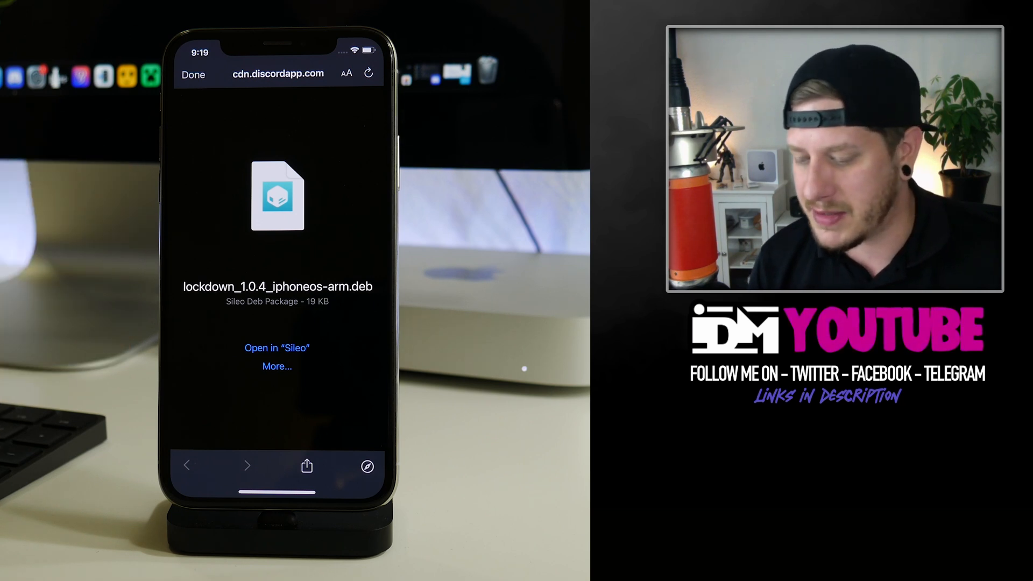
left_click(277, 348)
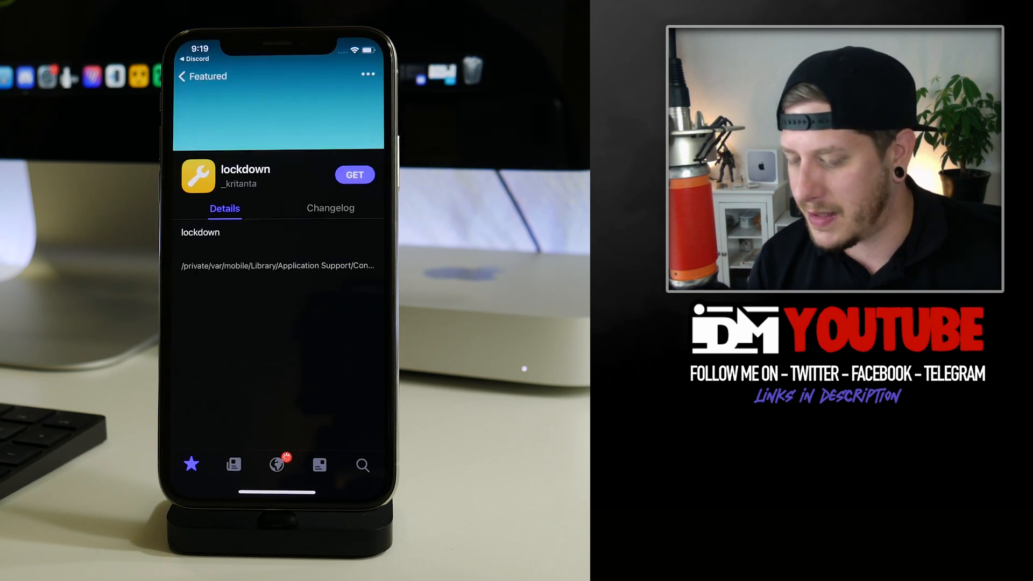
Step: Install the lockdown tweak via GET and restart SpringBoard to finish
left_click(354, 174)
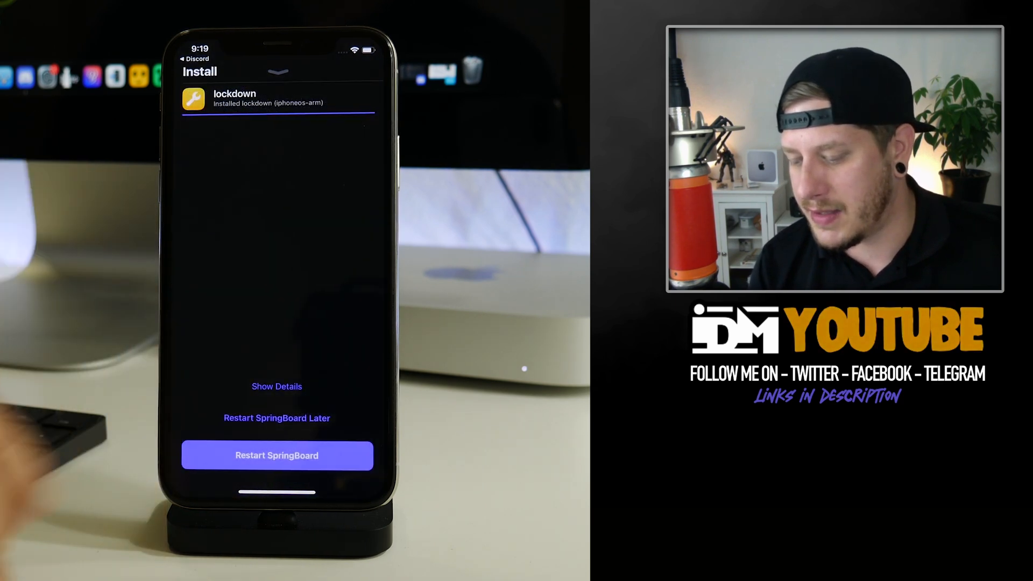
left_click(276, 455)
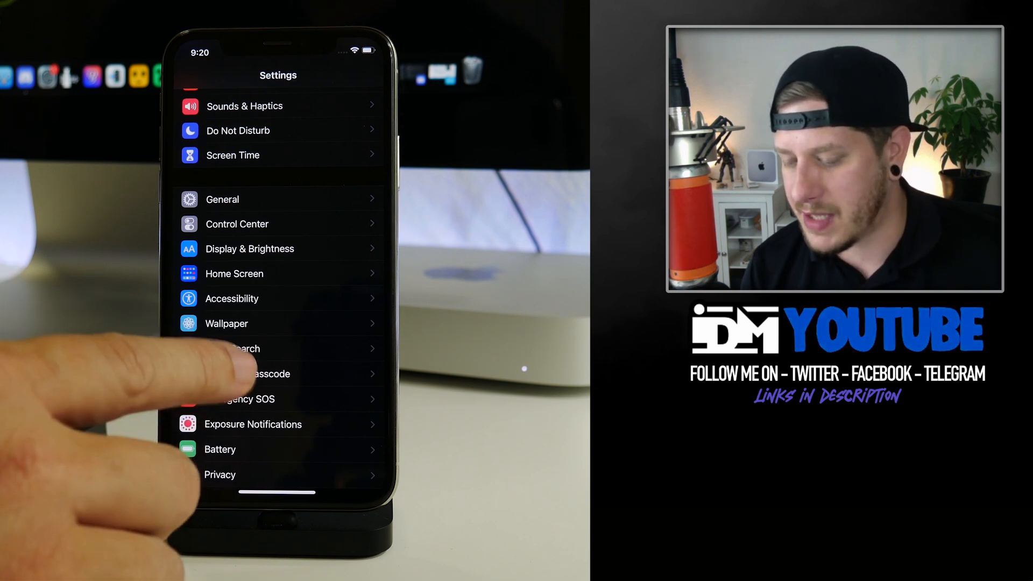
Step: Show Turn Passcode Off and Change Passcode on the Face ID & Passcode page
left_click(264, 374)
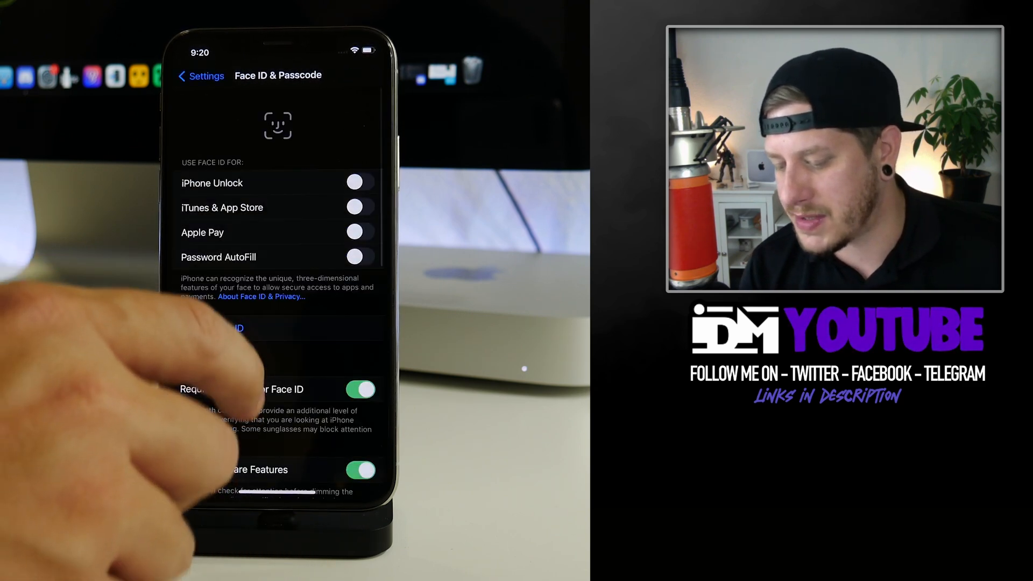
scroll("down", 3)
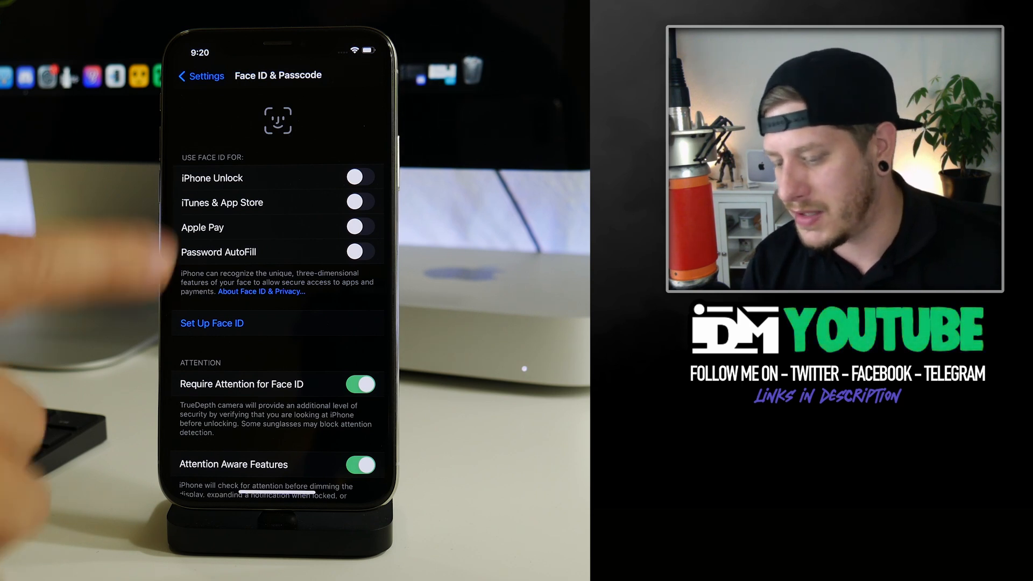
scroll("down", 3)
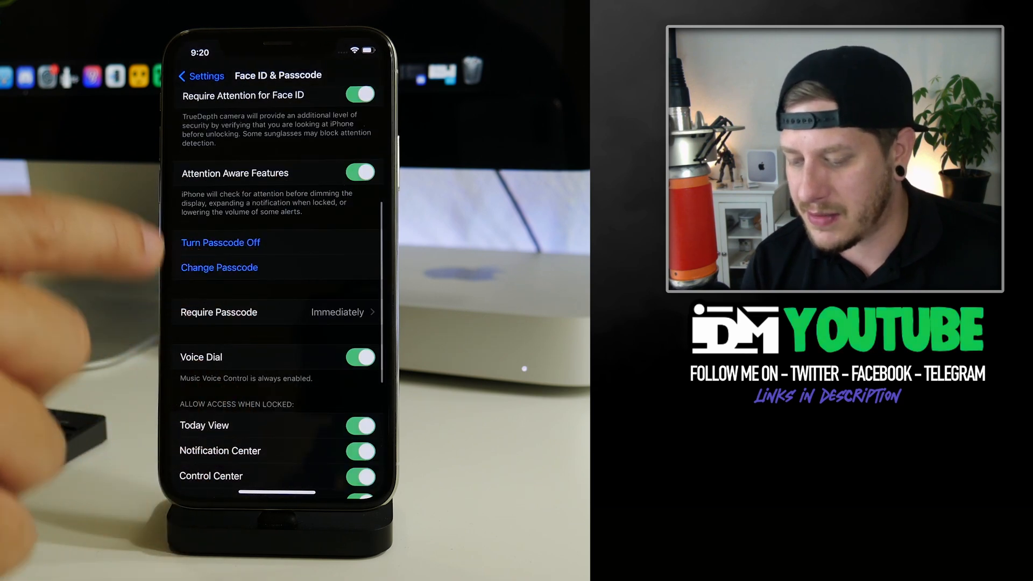